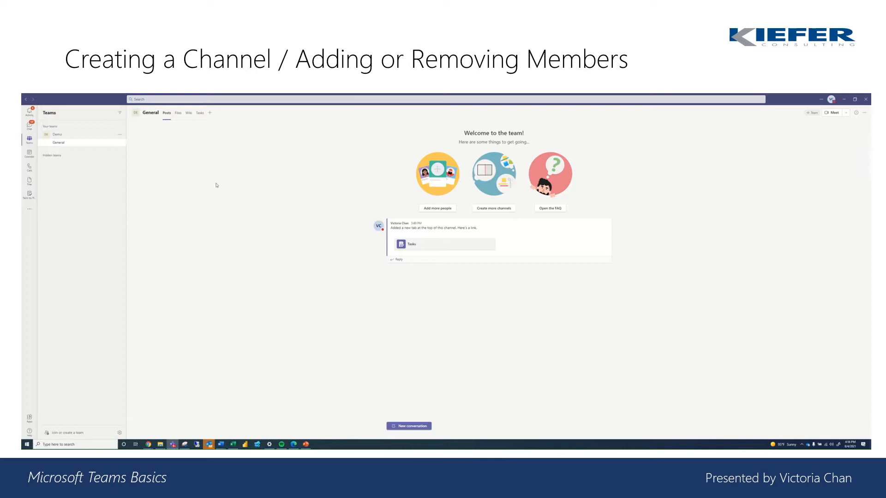
mouse_move(220, 178)
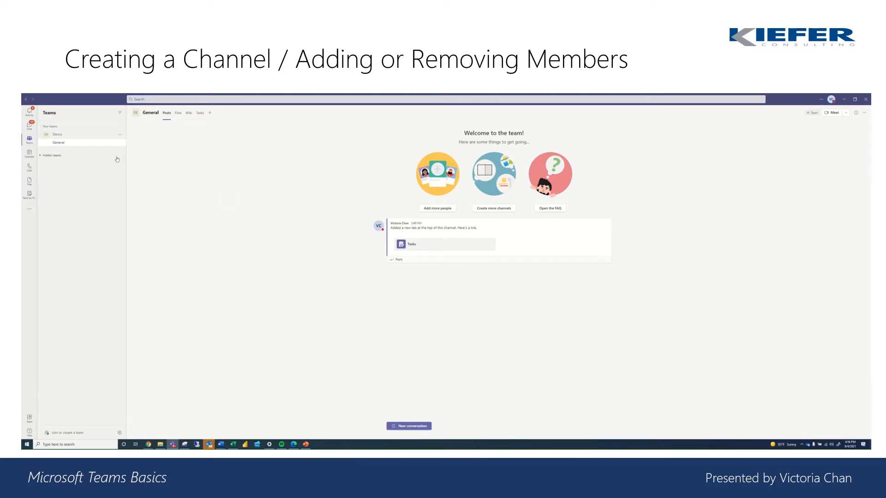
mouse_move(127, 152)
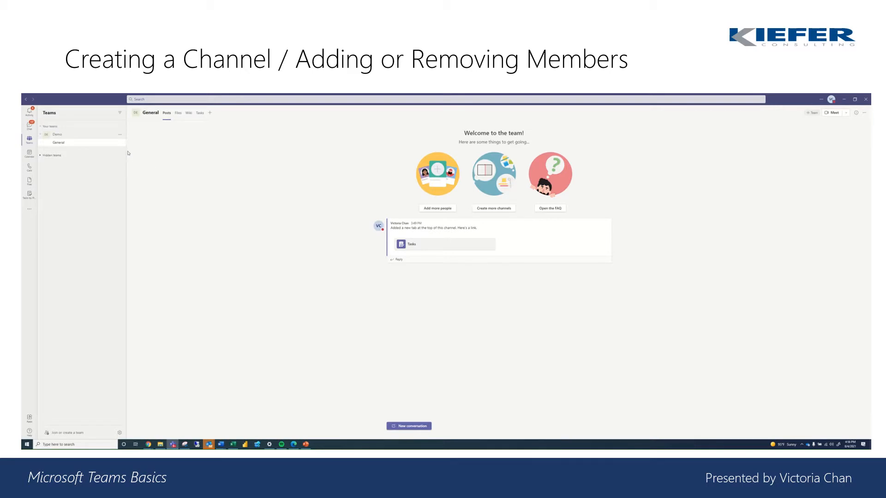
- Show the Demo team's More options menu over its General channel
click(120, 135)
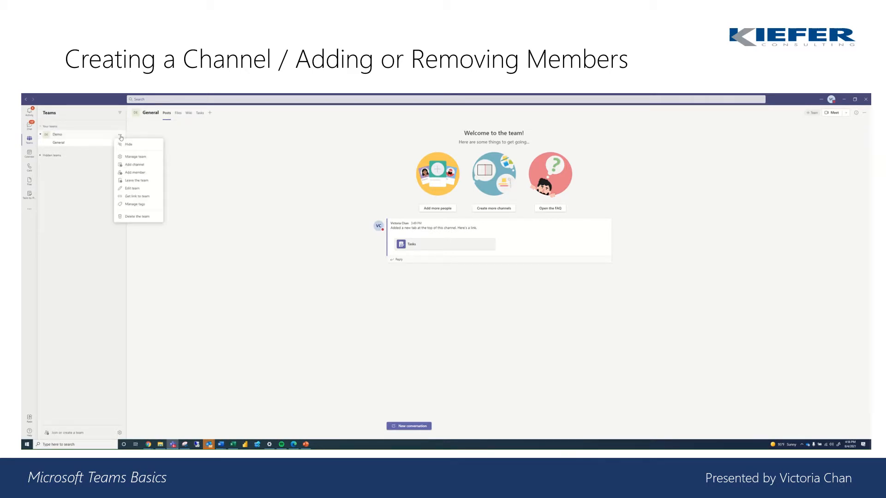
click(88, 165)
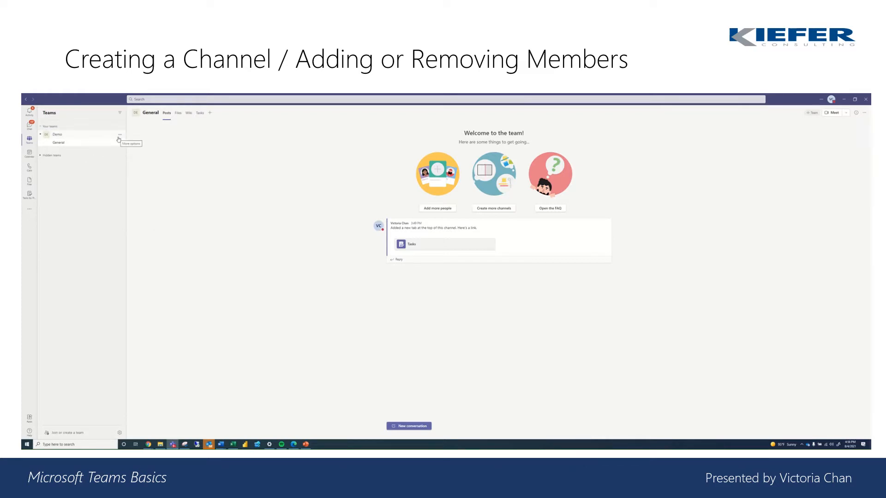
mouse_move(98, 142)
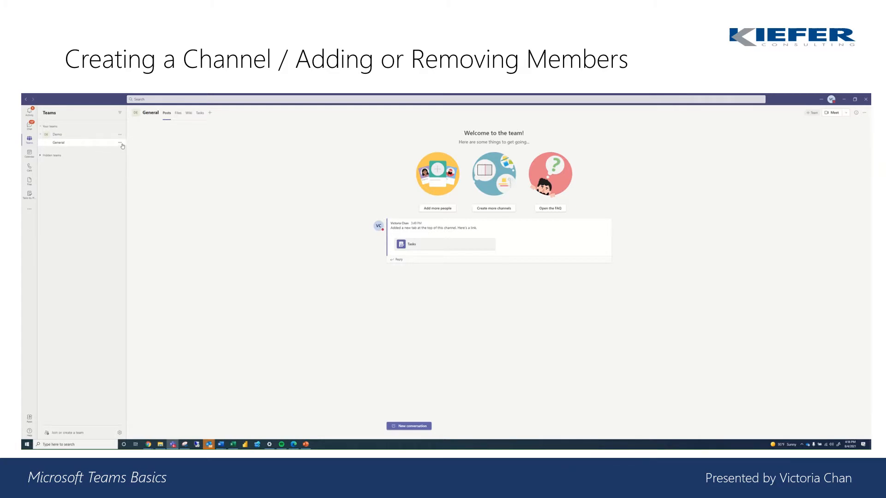
click(119, 135)
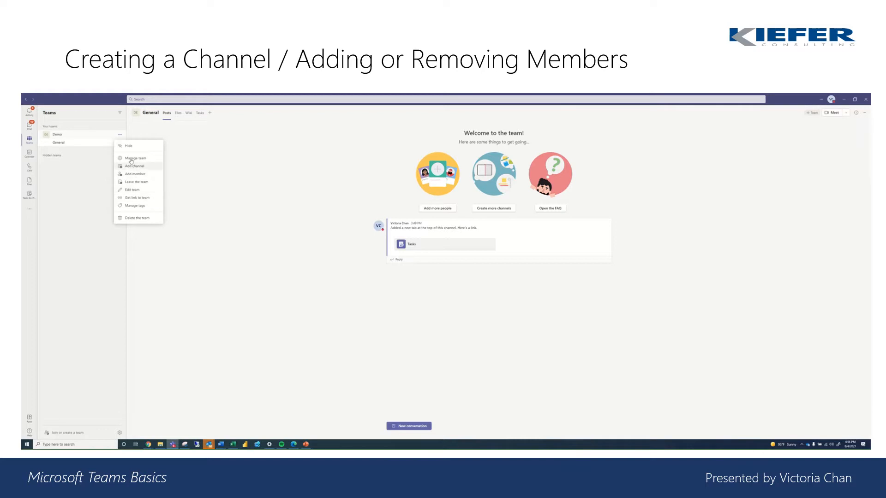
- Create a new channel named Project Management in the Demo team
click(134, 165)
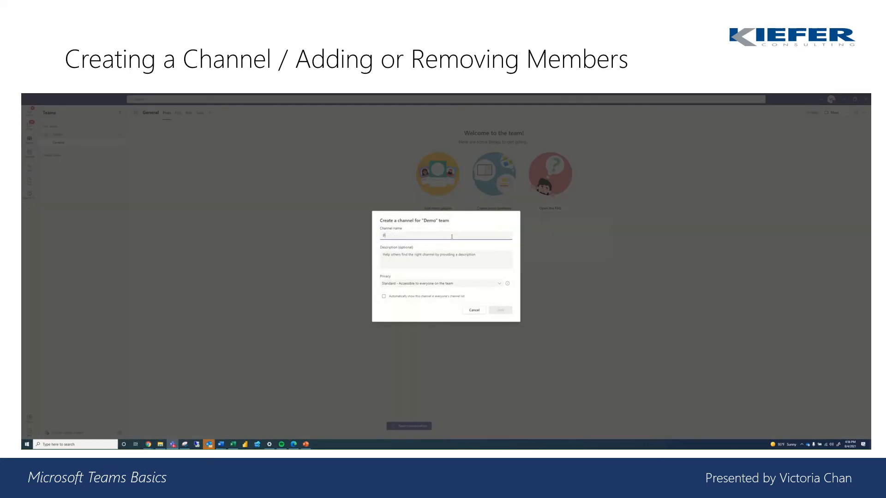
text(Project Management)
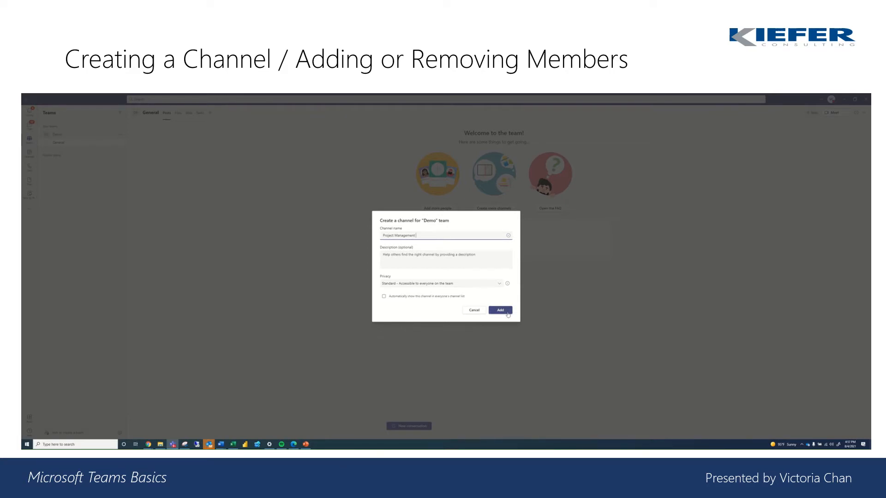
click(499, 310)
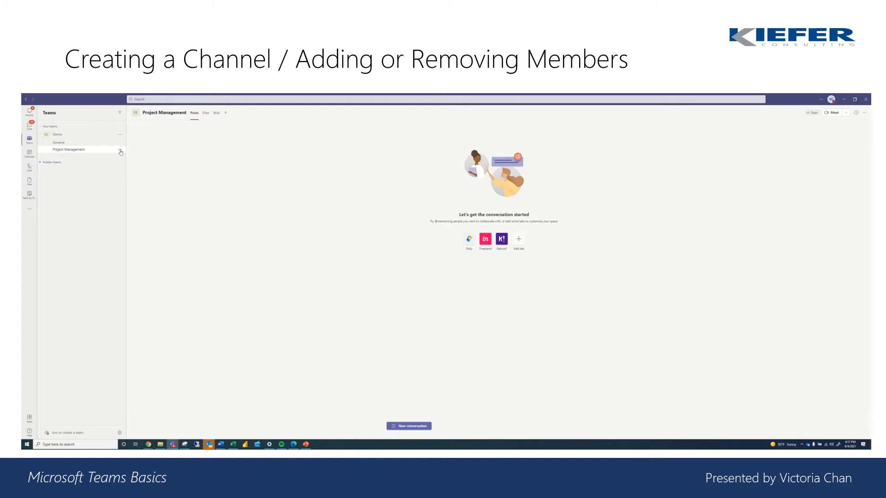
- Pin the Project Management channel and start adding members to the Demo team
click(120, 150)
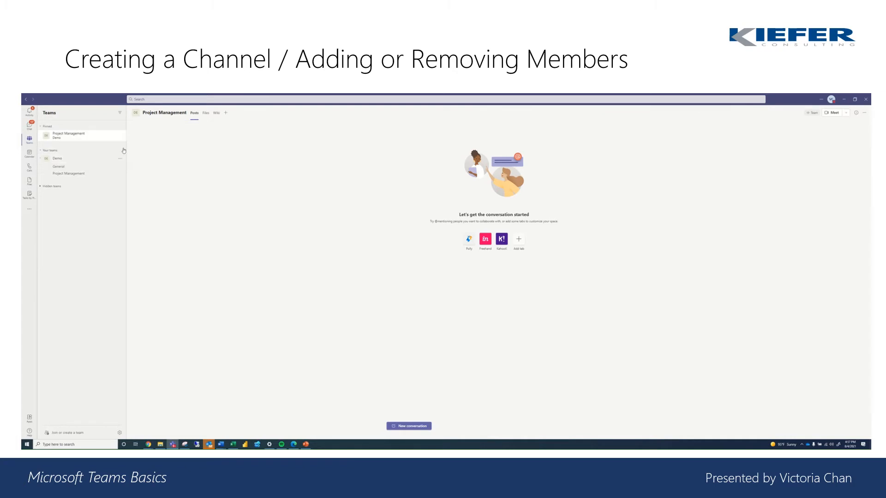
mouse_move(75, 130)
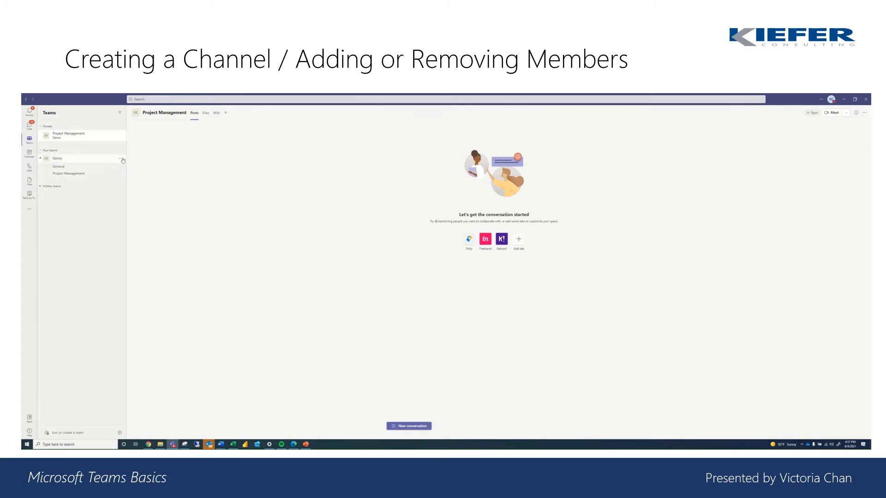
click(122, 158)
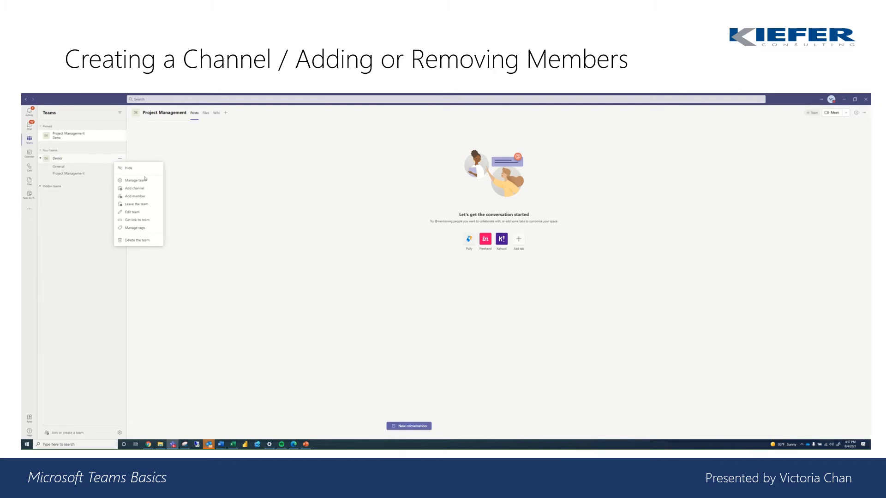
mouse_move(158, 204)
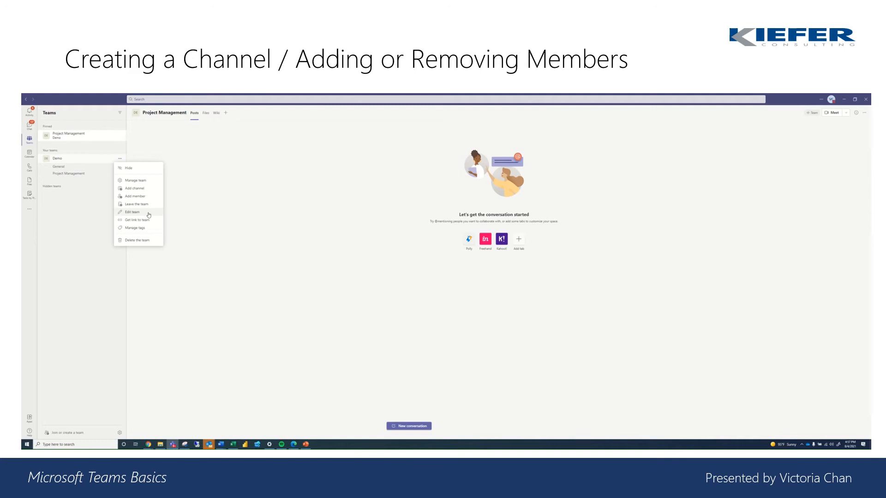
click(134, 196)
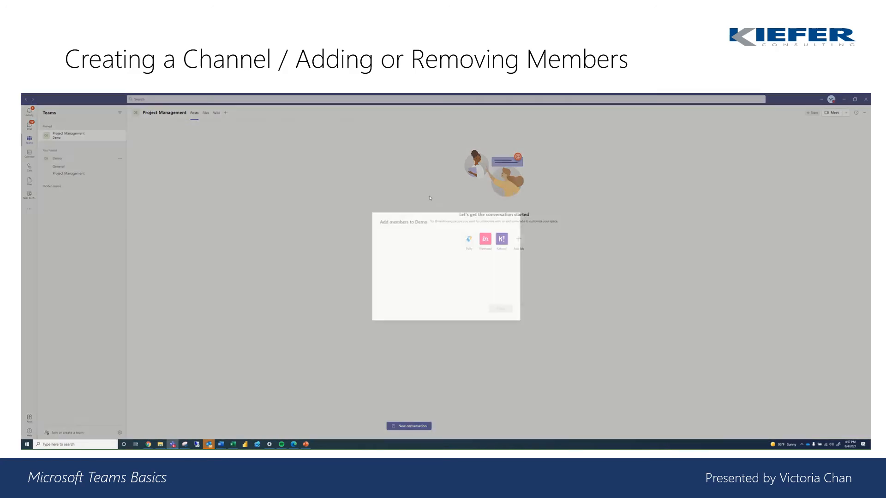
- Add Brian (Director of Marketing) to the Demo team with the Owner role and finish
text(bria)
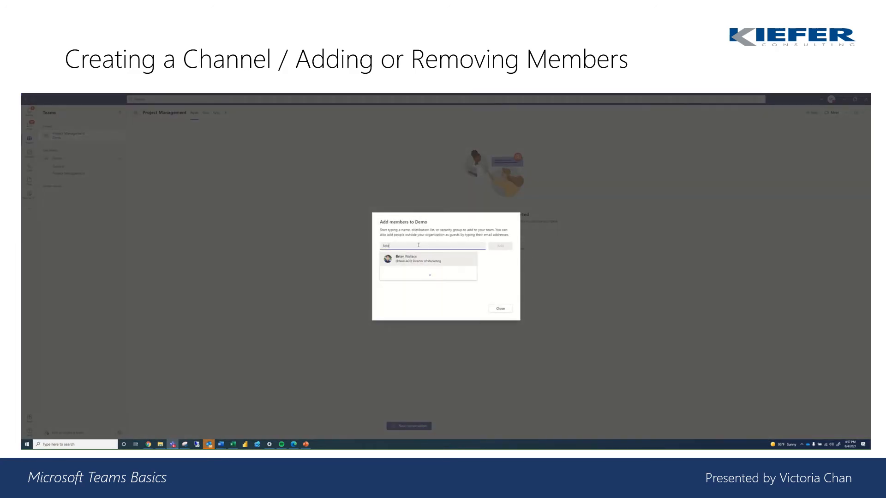
click(428, 260)
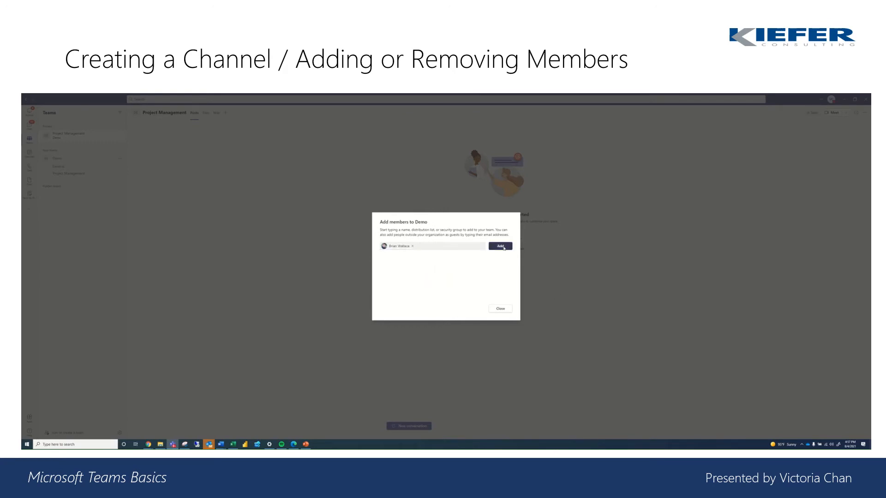
click(500, 247)
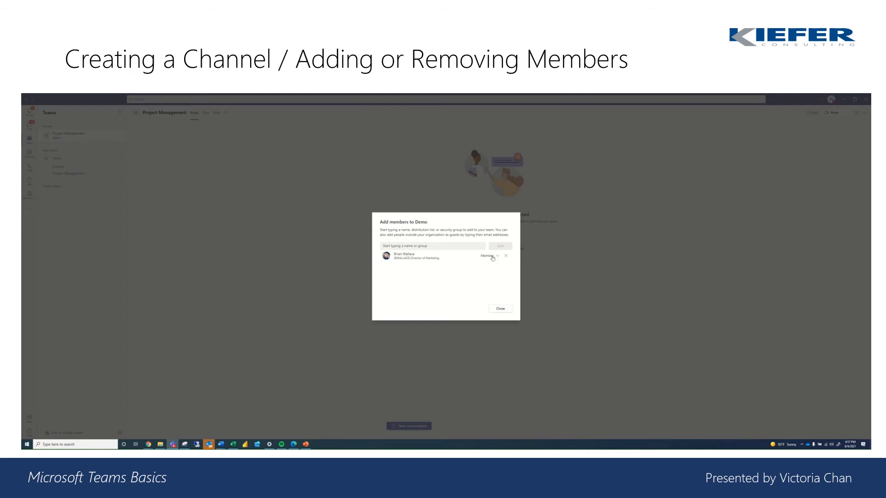
click(490, 255)
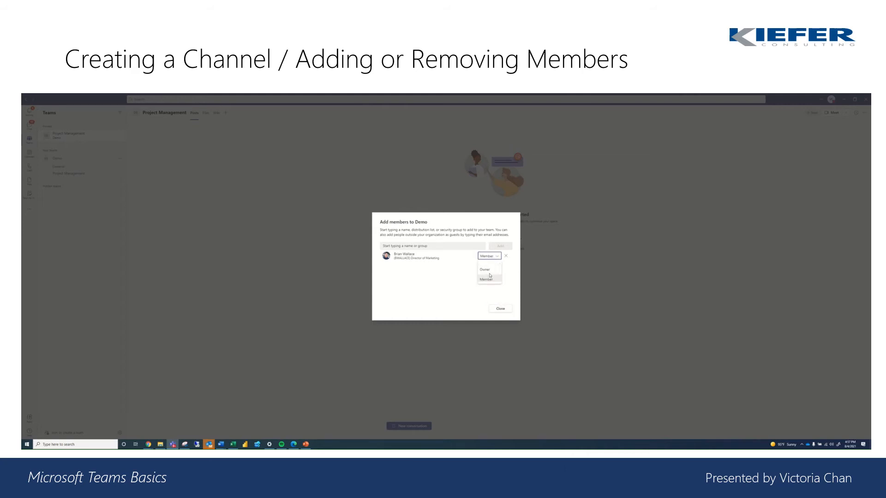
click(485, 269)
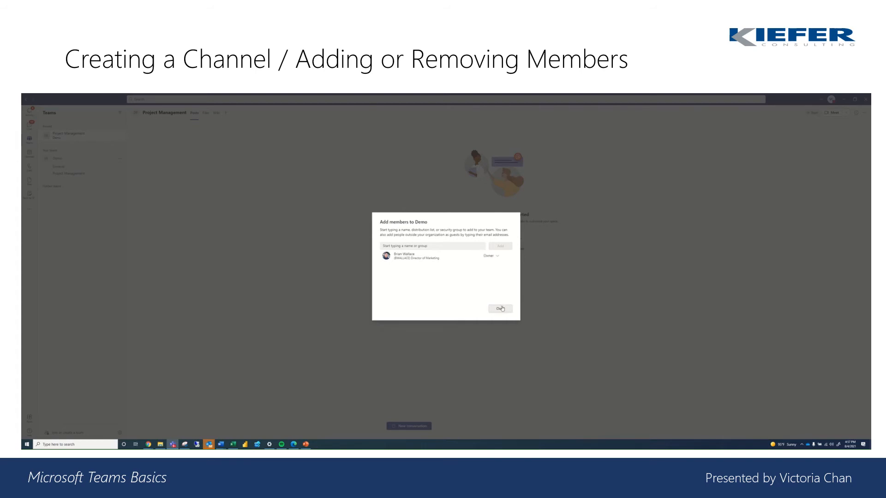
click(499, 309)
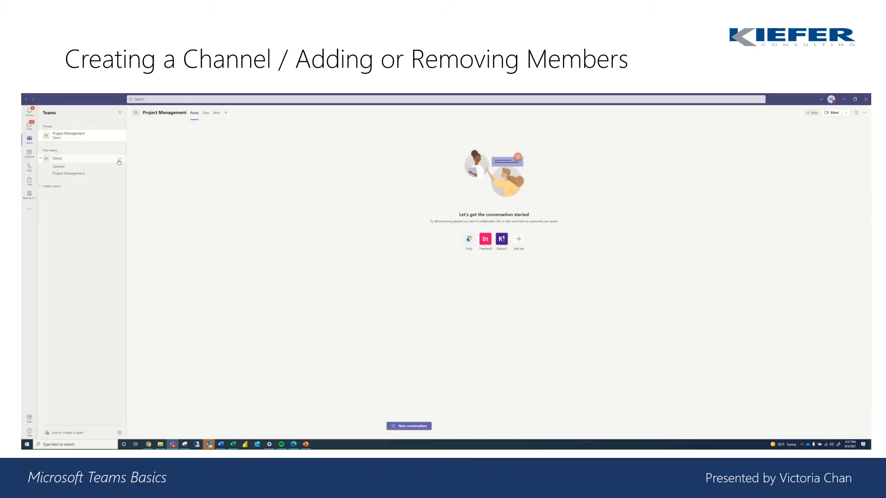
- Cancel out of Edit team without changes and return to the Demo team's menu
click(119, 158)
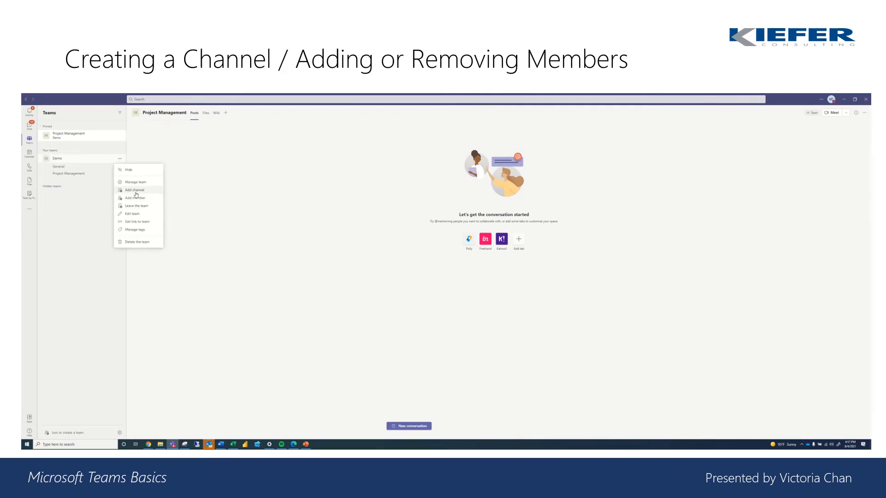
mouse_move(136, 181)
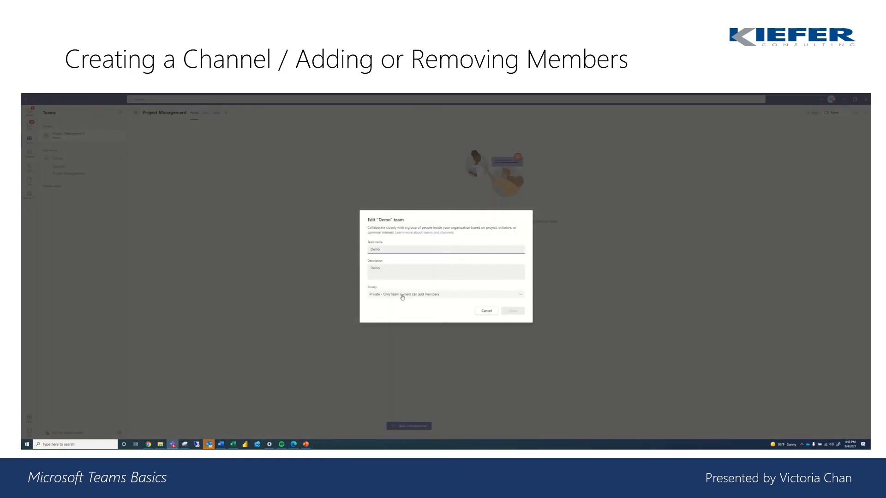
click(484, 311)
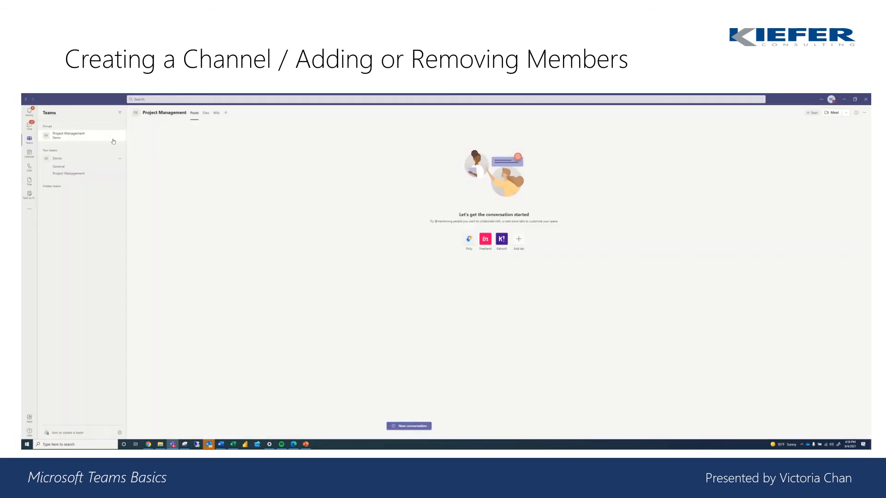
click(120, 158)
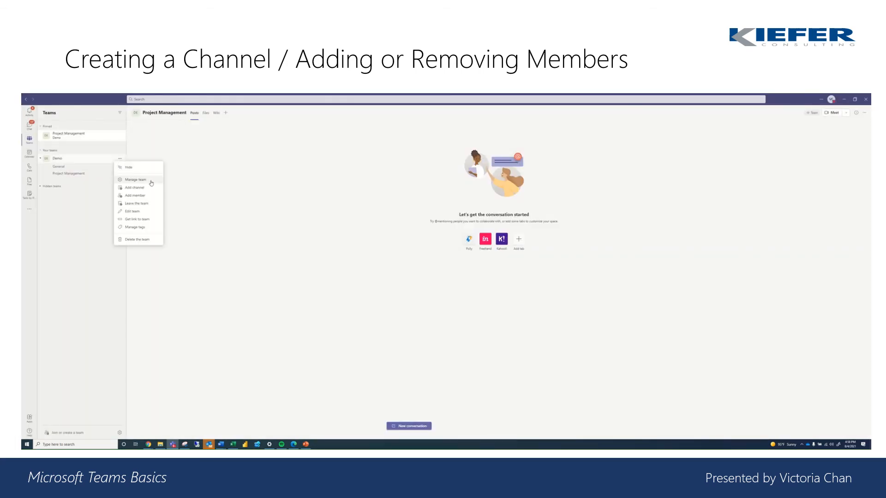
- In Manage team, change the Director of Marketing from Owner to Member and show Members and guests
click(133, 179)
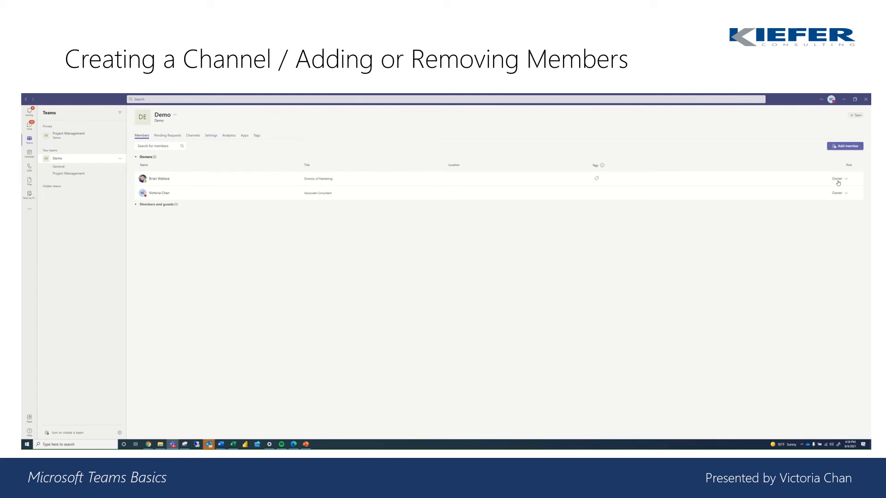
click(839, 178)
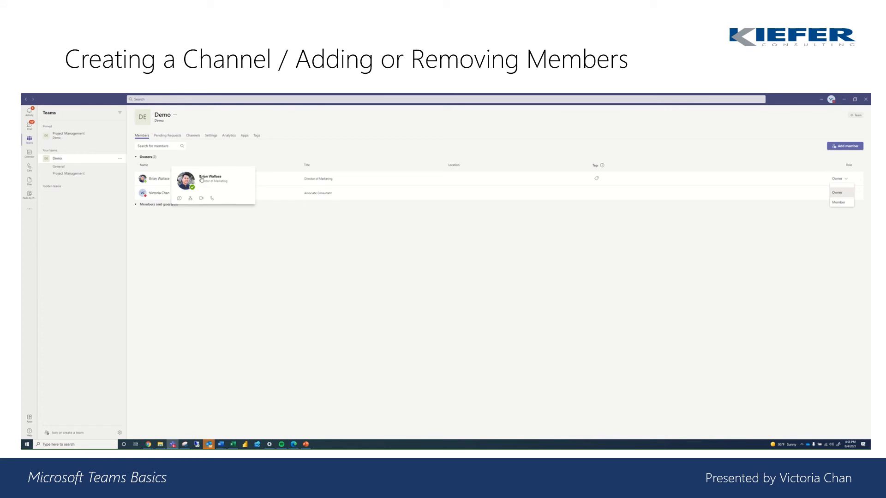
mouse_move(575, 182)
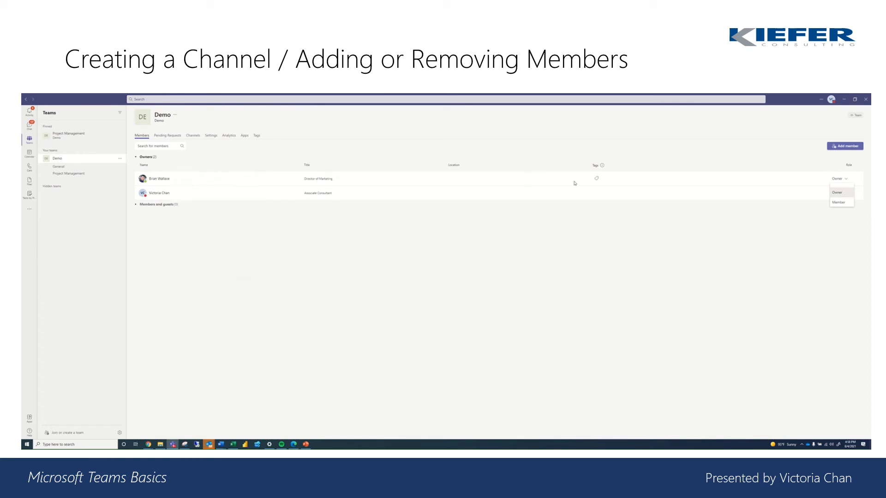
click(841, 178)
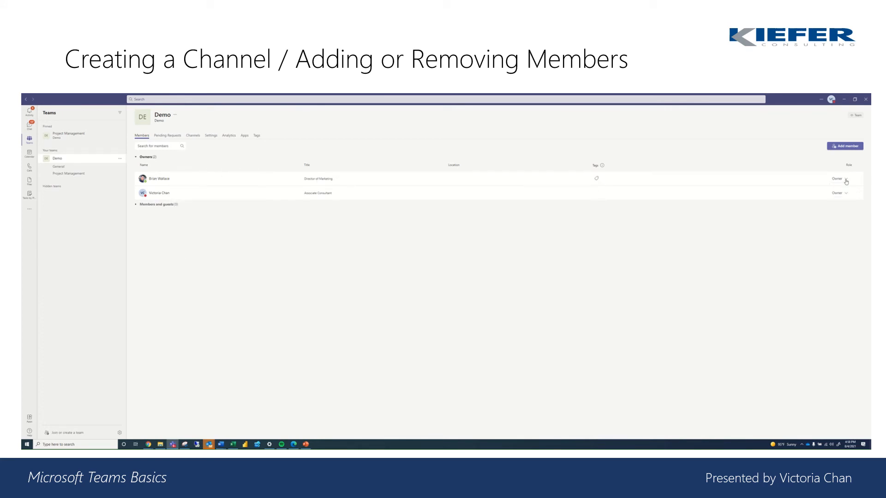
click(839, 193)
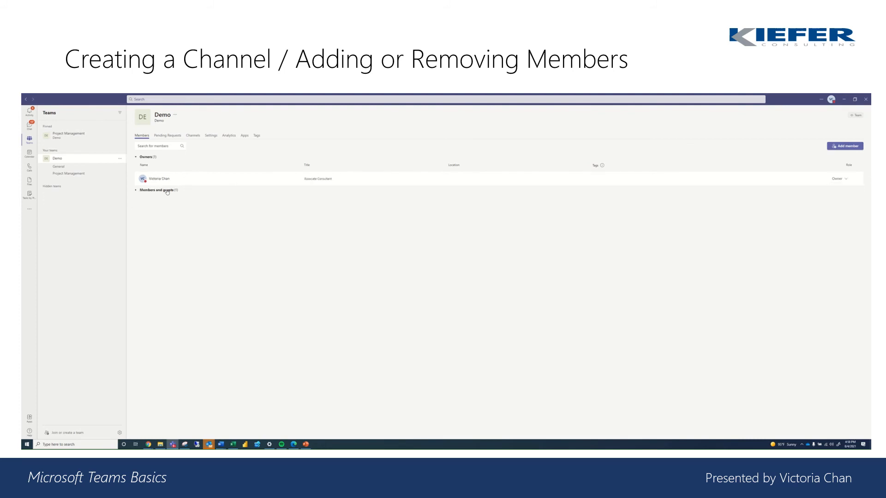
click(158, 191)
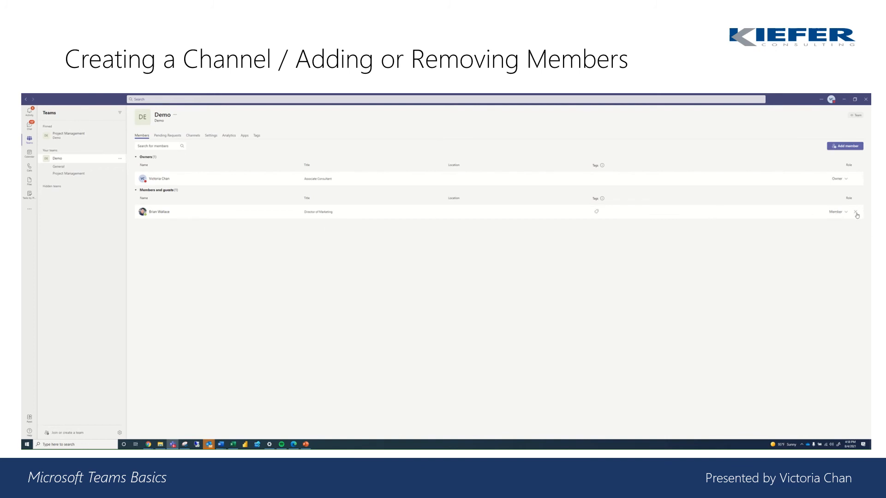